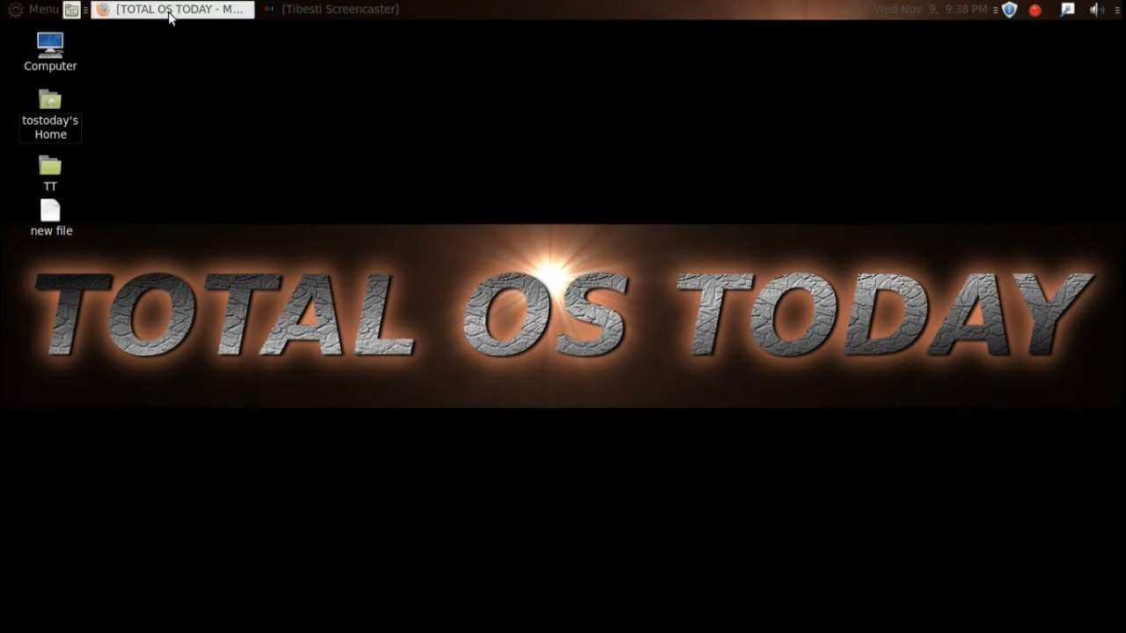
Step: Restore the Firefox window and show the DistroWatch popularity rankings tab led by Mint and Ubuntu
{"action": "left_click", "coordinate": [172, 9]}
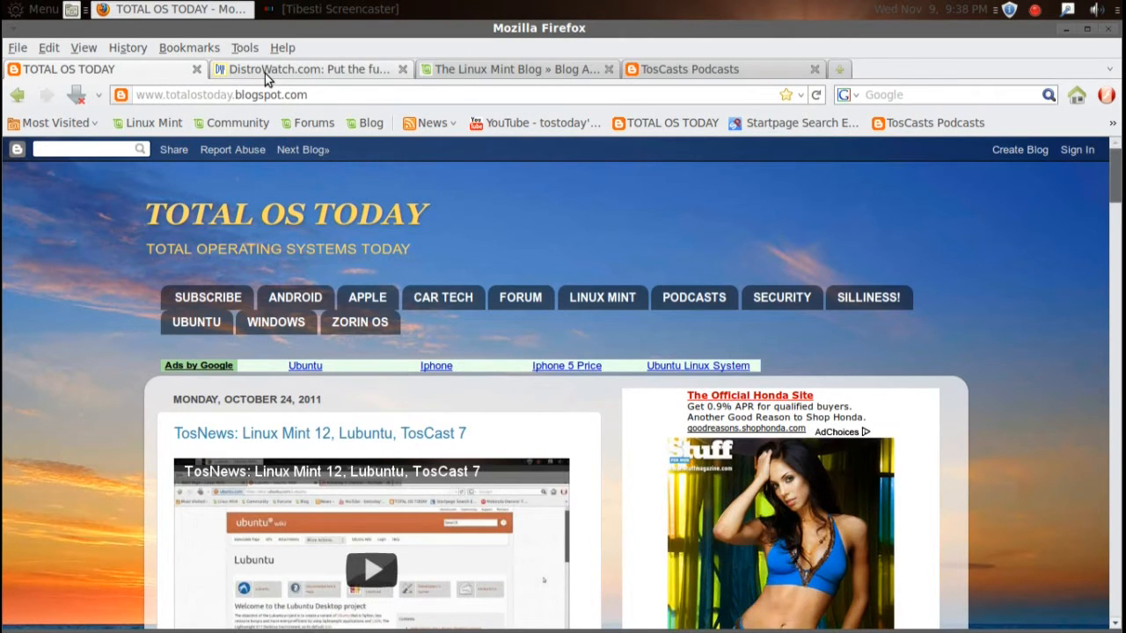
{"action": "left_click", "coordinate": [303, 68]}
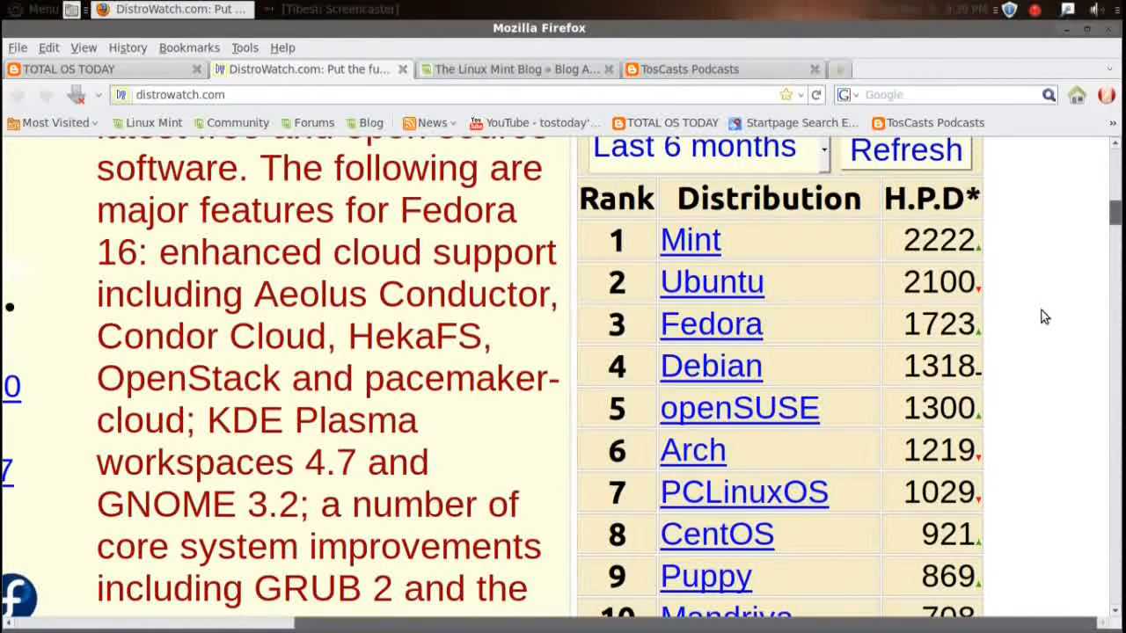
{"action": "mouse_move", "coordinate": [647, 174]}
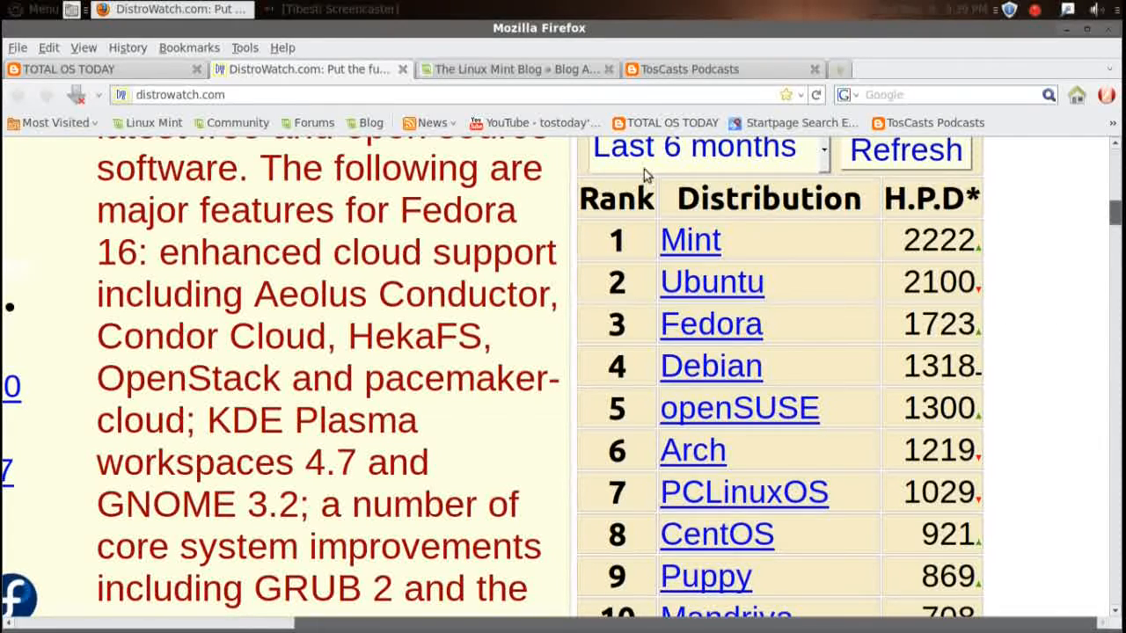
Step: Show the Linux Mint Blog tab, scrolled to the MGSE feature list and desktop screenshot
{"action": "left_click", "coordinate": [514, 69]}
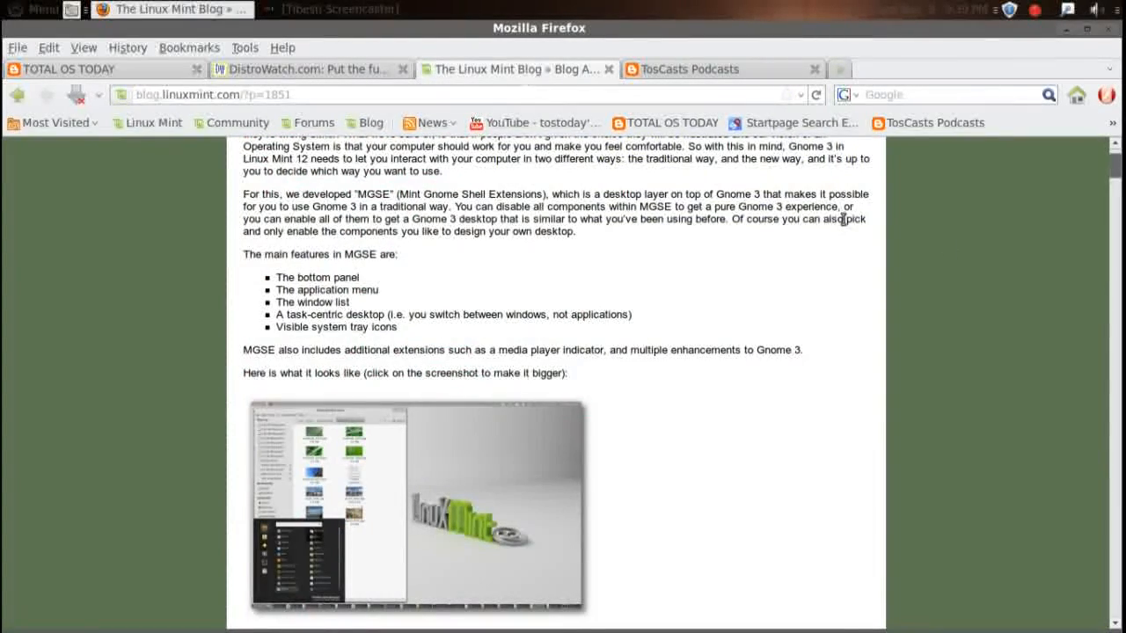
{"action": "mouse_move", "coordinate": [954, 257]}
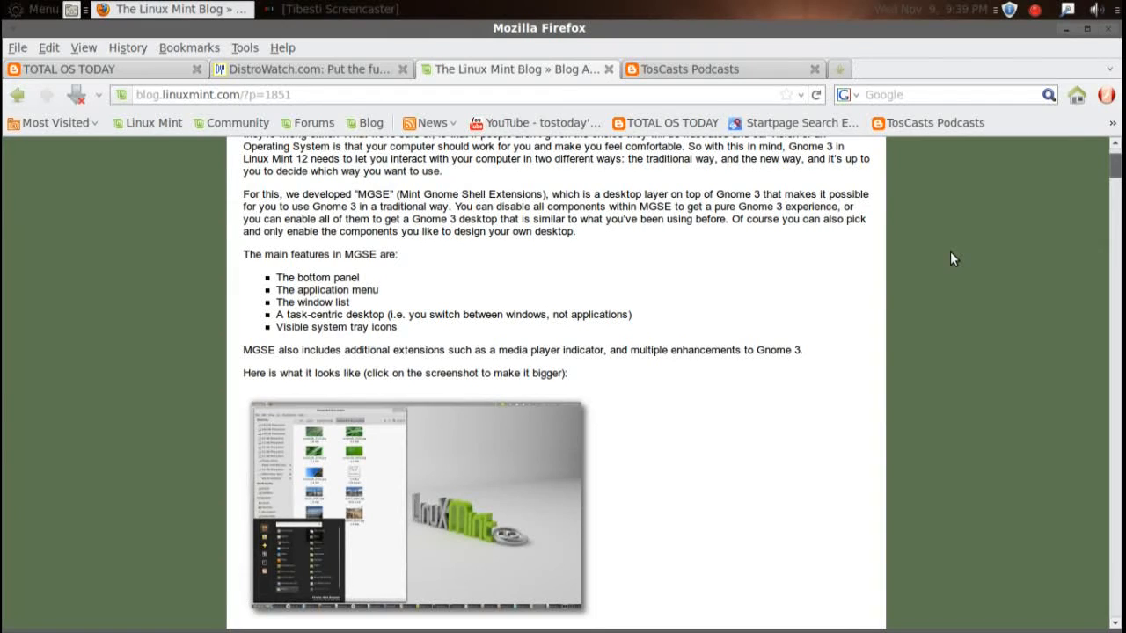
{"action": "scroll", "scroll_direction": "down", "scroll_amount": 3}
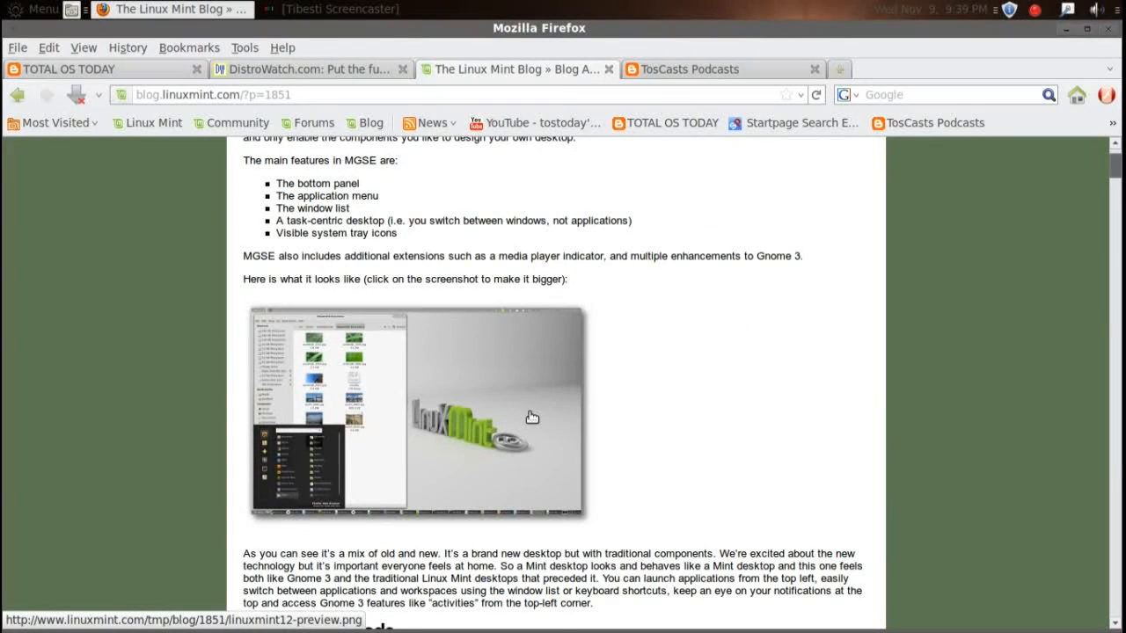
{"action": "mouse_move", "coordinate": [1072, 362]}
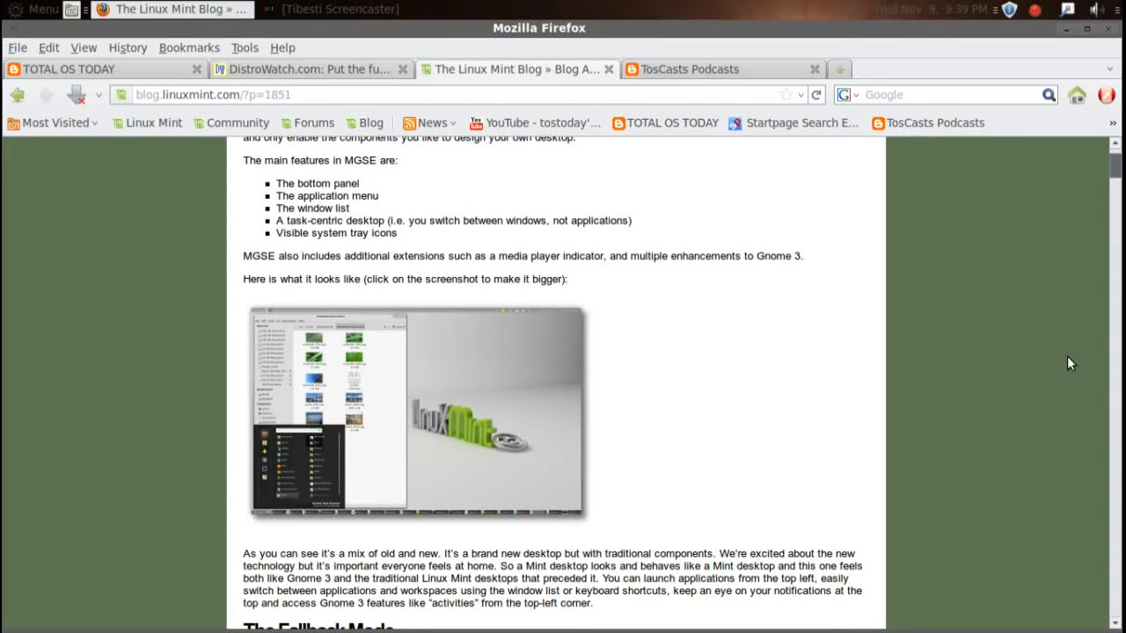
Step: Show the ToSCasts Podcasts tab, then minimize Firefox to reveal the Total OS Today desktop
{"action": "left_click", "coordinate": [689, 68]}
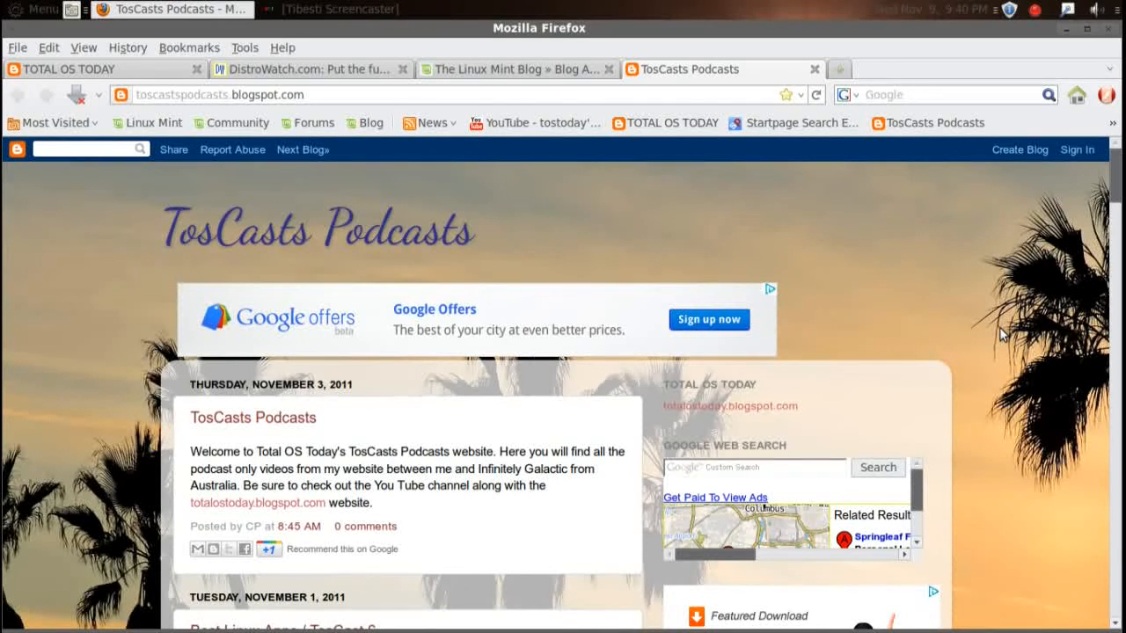
{"action": "mouse_move", "coordinate": [1066, 40]}
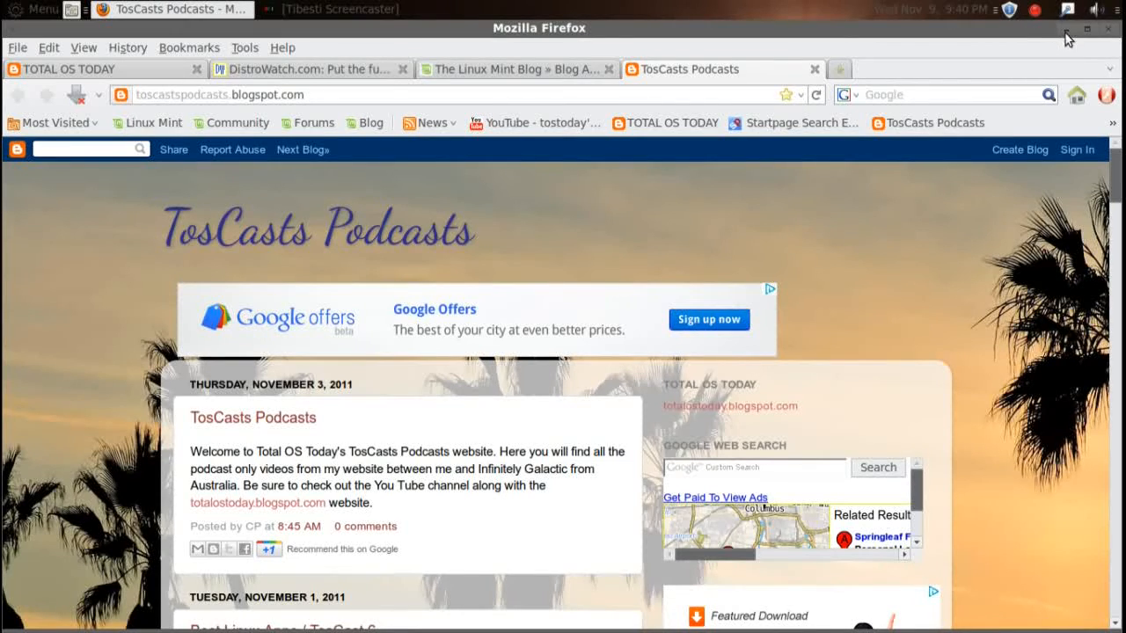
{"action": "left_click", "coordinate": [1065, 29]}
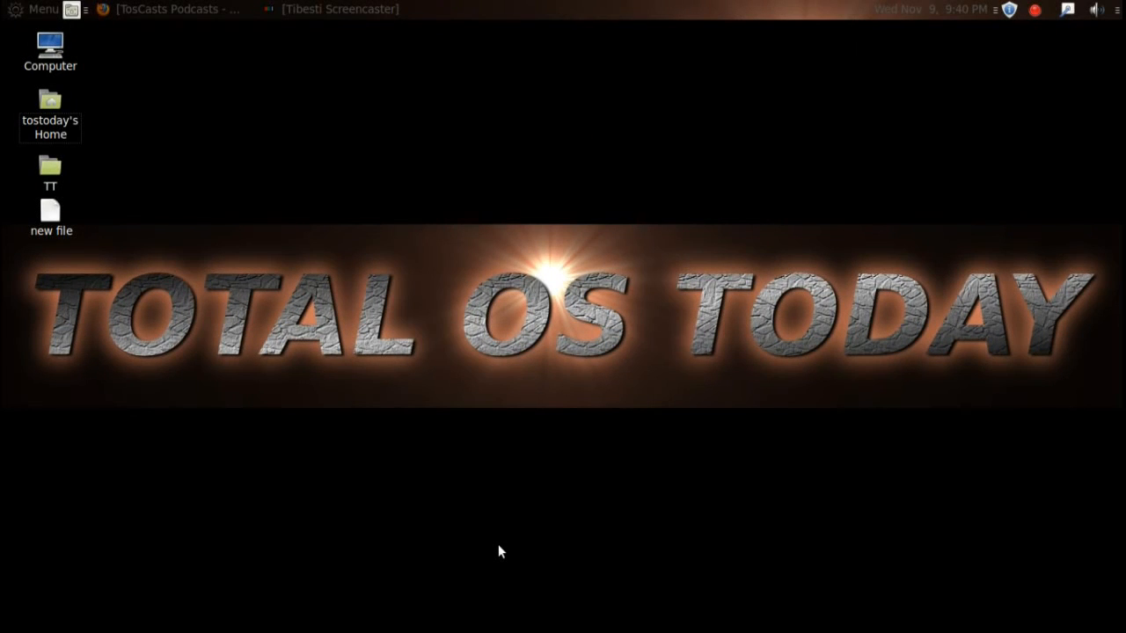